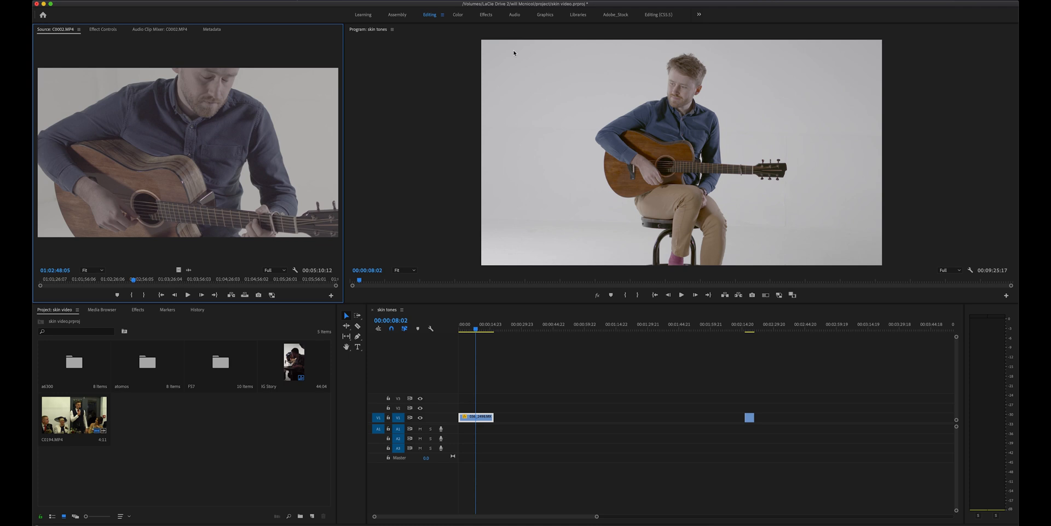
mouse_move(454, 15)
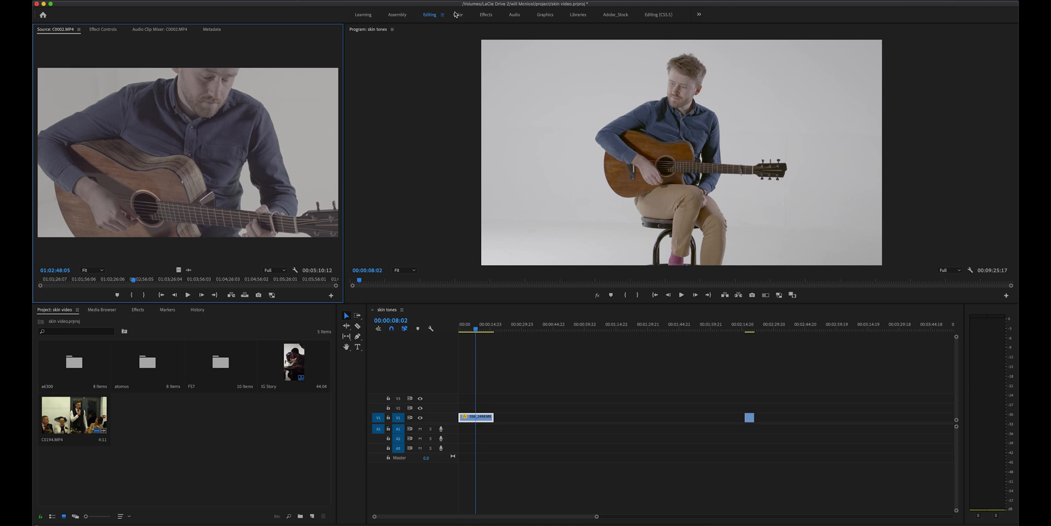
Switch to the Color workspace to show Lumetri Scopes and Lumetri Color.
click(452, 15)
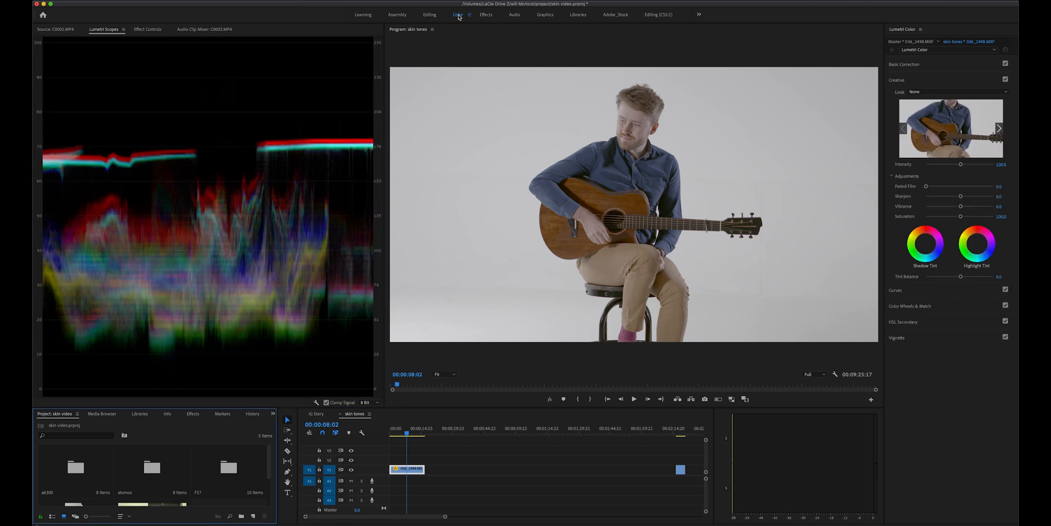
mouse_move(206, 194)
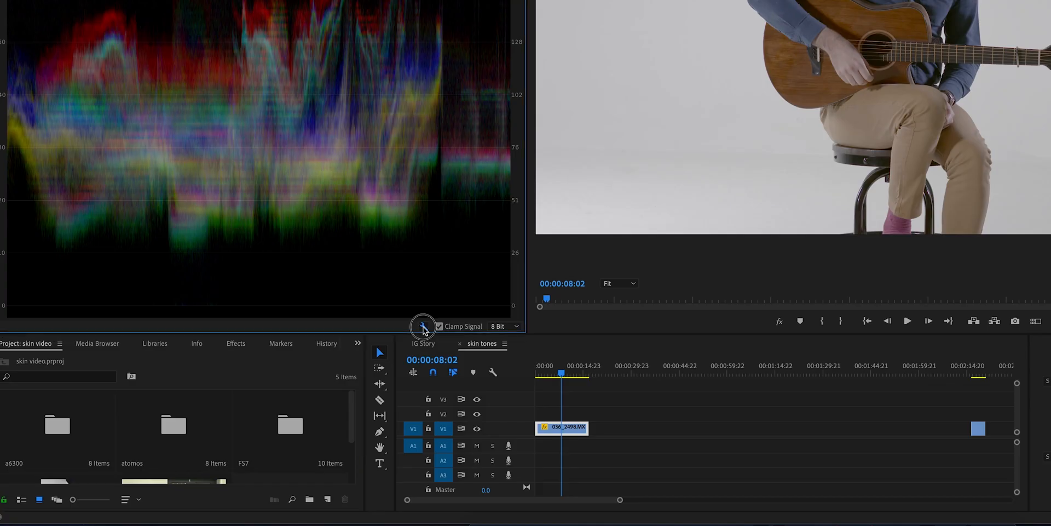
Open the Lumetri Scopes display options to add the vectorscope.
click(423, 326)
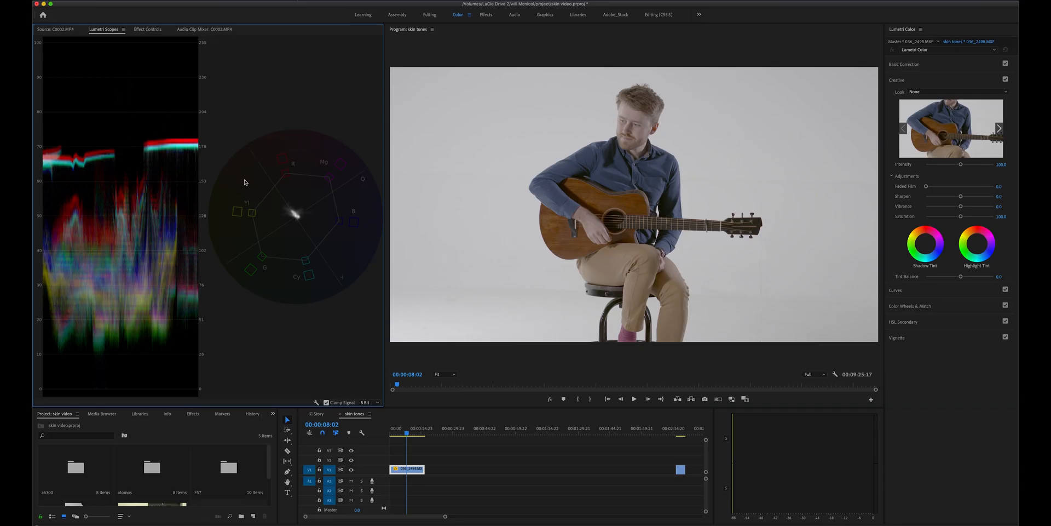
mouse_move(363, 240)
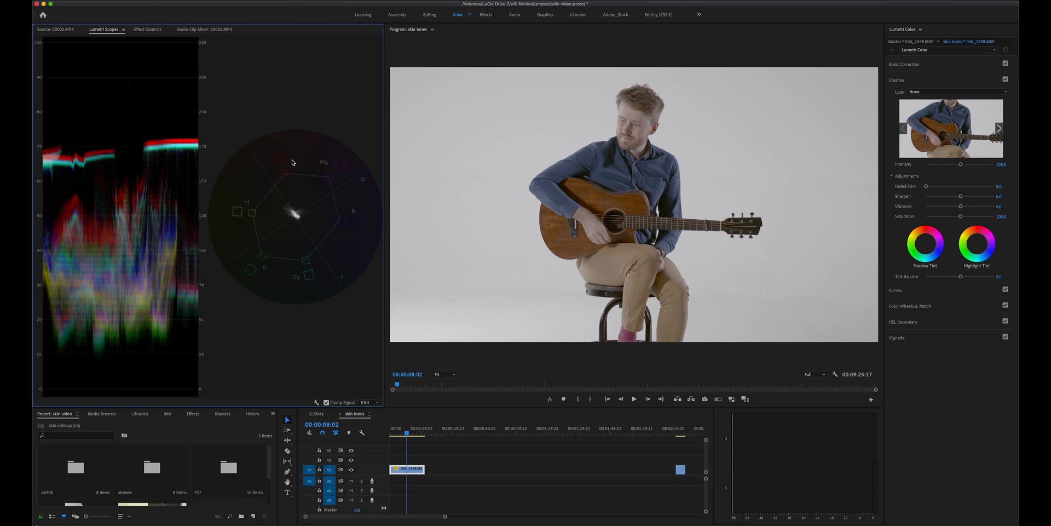
mouse_move(290, 152)
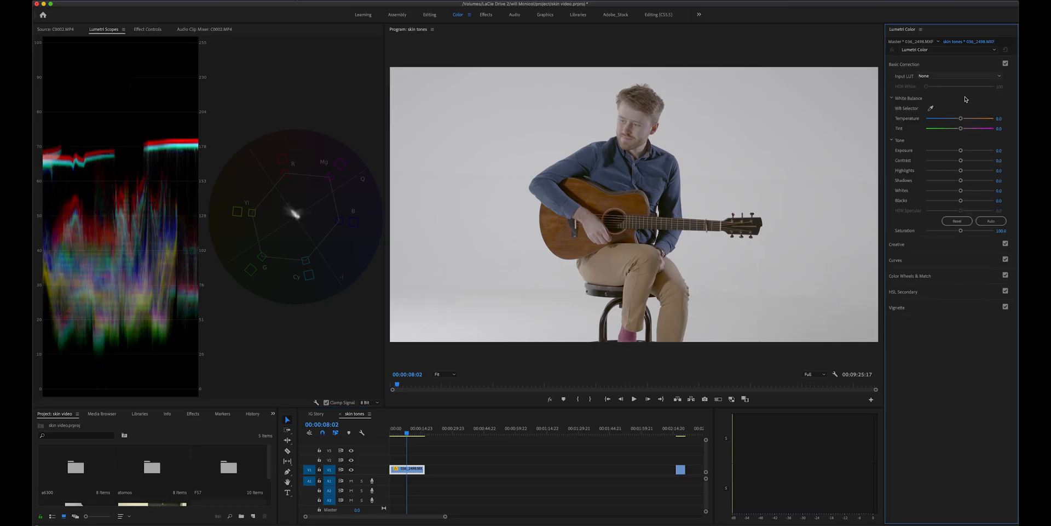
Raise the guitarist clip's Contrast to full and adjust its Exposure.
drag(960, 160, 992, 160)
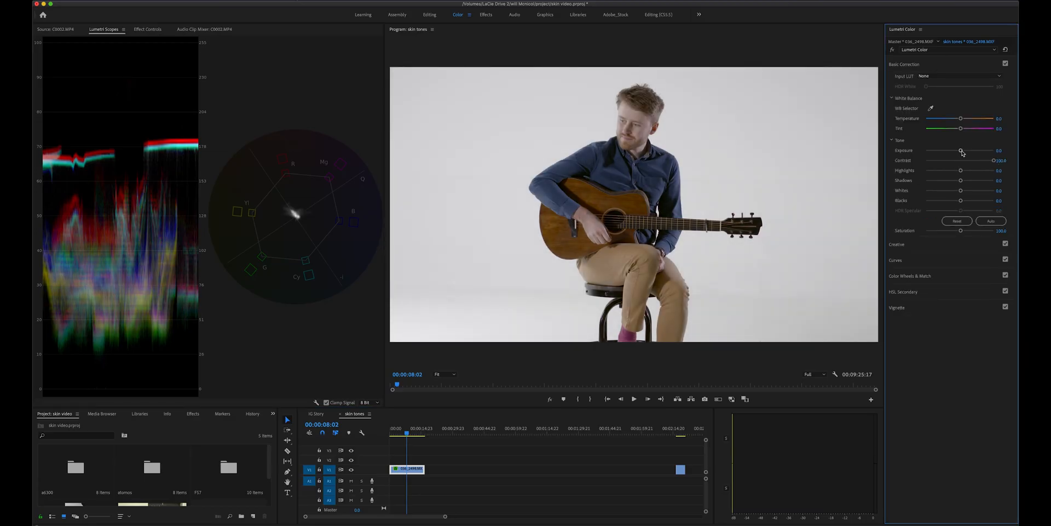
drag(960, 170, 973, 170)
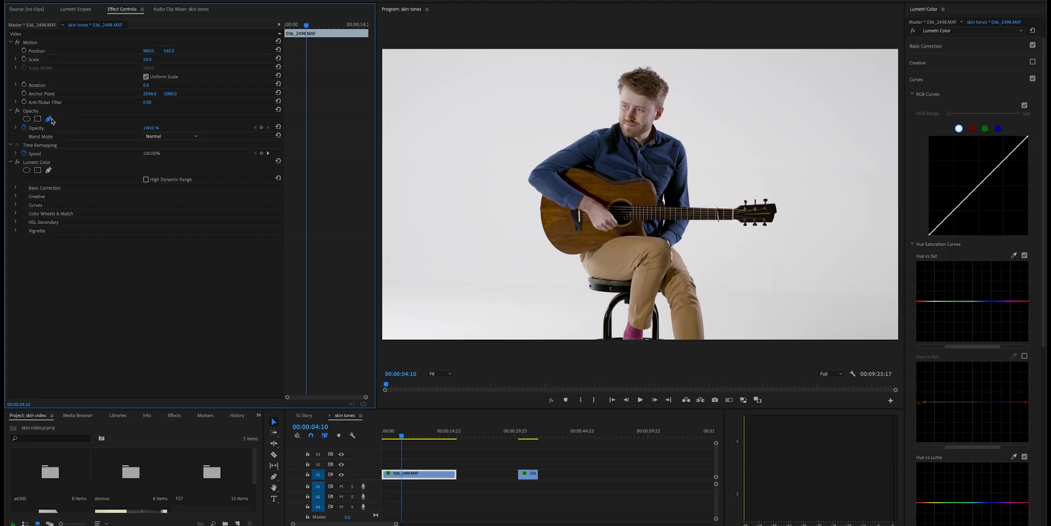
Draw a small opacity mask isolating a patch of the guitarist's skin.
click(49, 120)
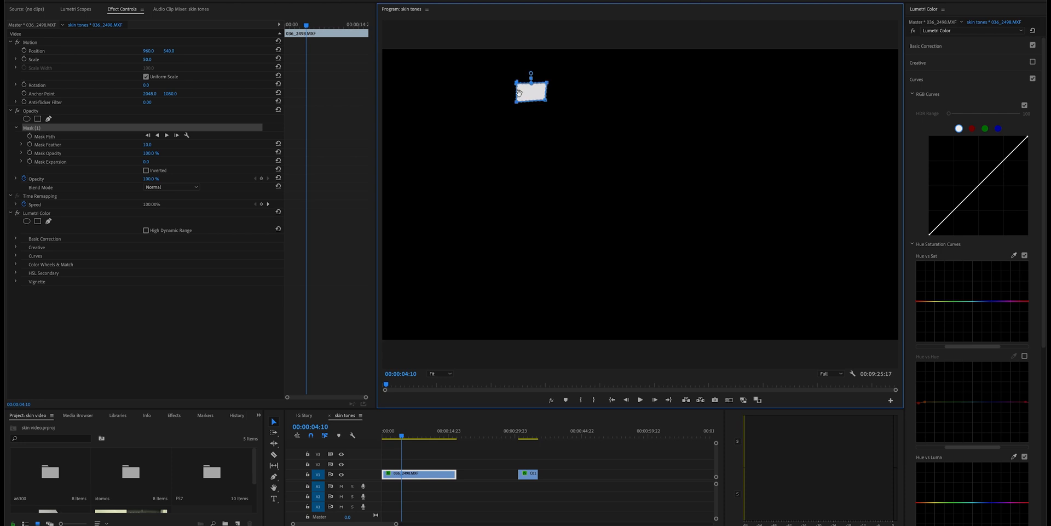
click(74, 9)
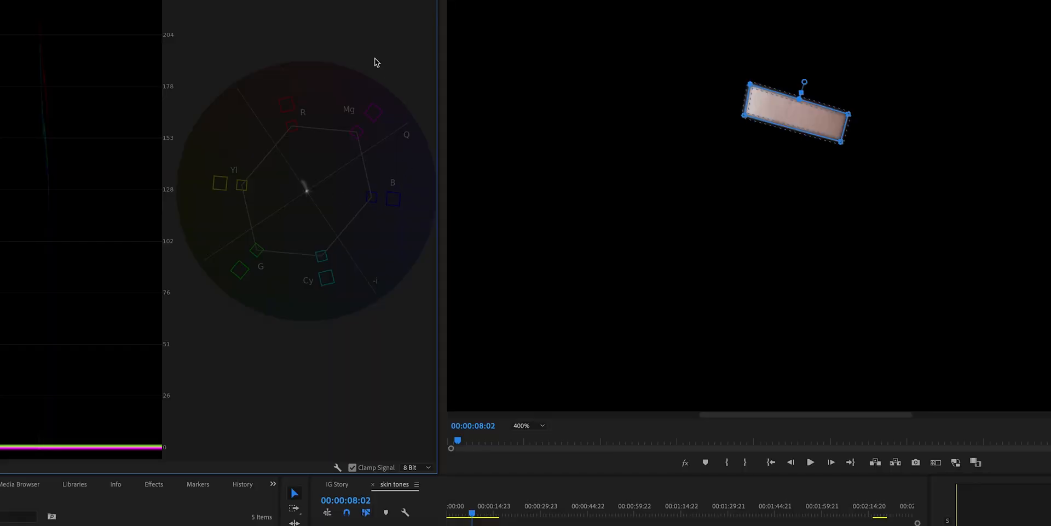
mouse_move(301, 179)
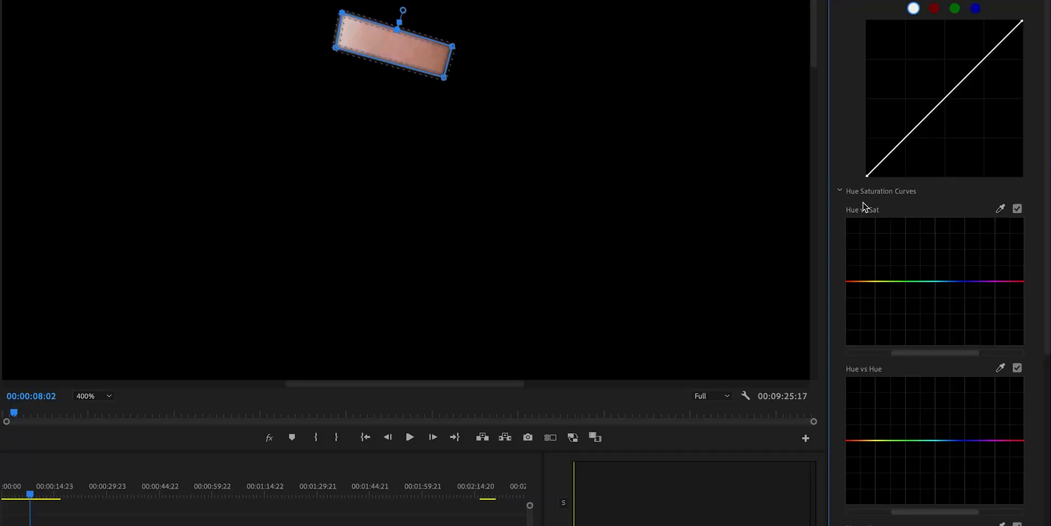
mouse_move(916, 373)
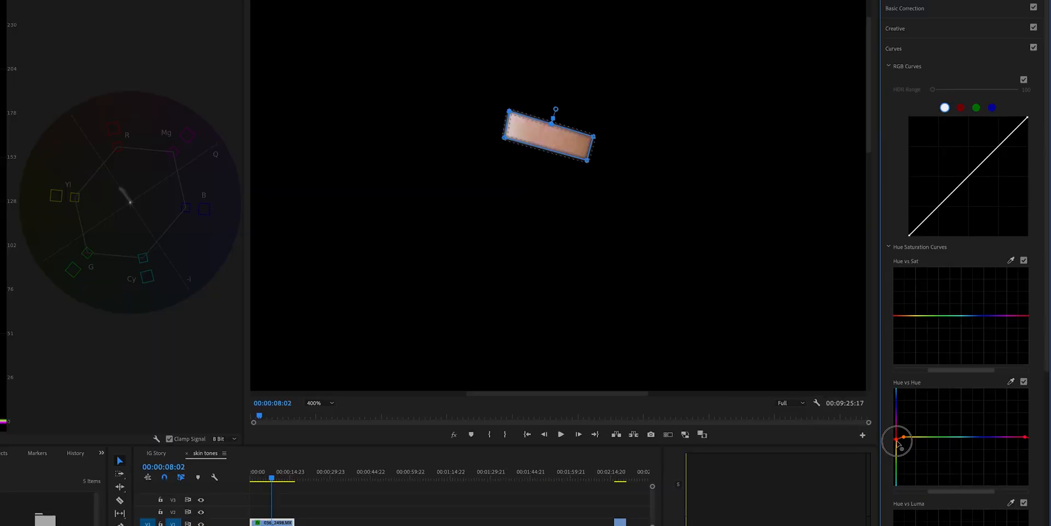
Shift the reds on the Hue vs Hue curve onto the vectorscope skin line.
drag(902, 442, 901, 422)
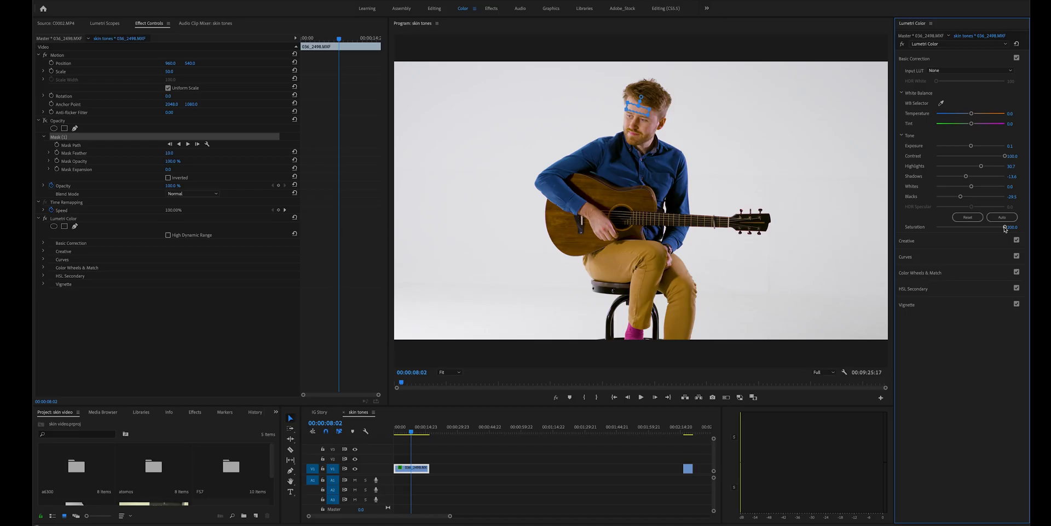
Set the guitarist clip's Saturation to about its default of 100.
drag(1004, 226, 977, 227)
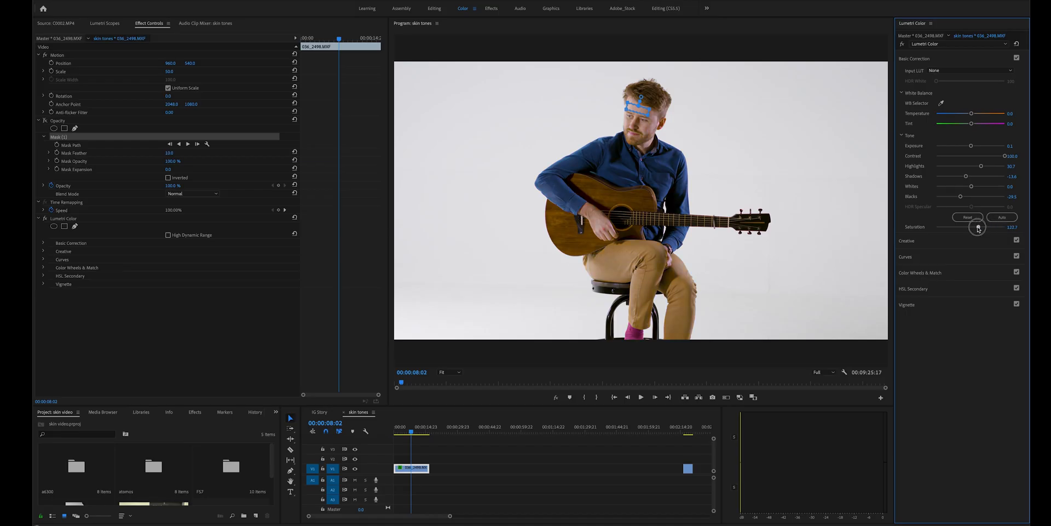
drag(978, 226, 970, 226)
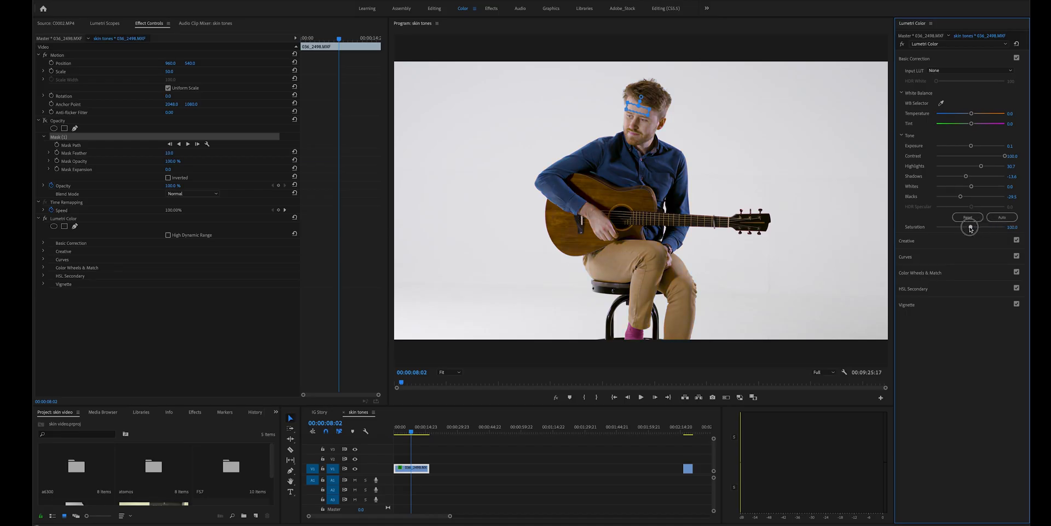
mouse_move(751, 126)
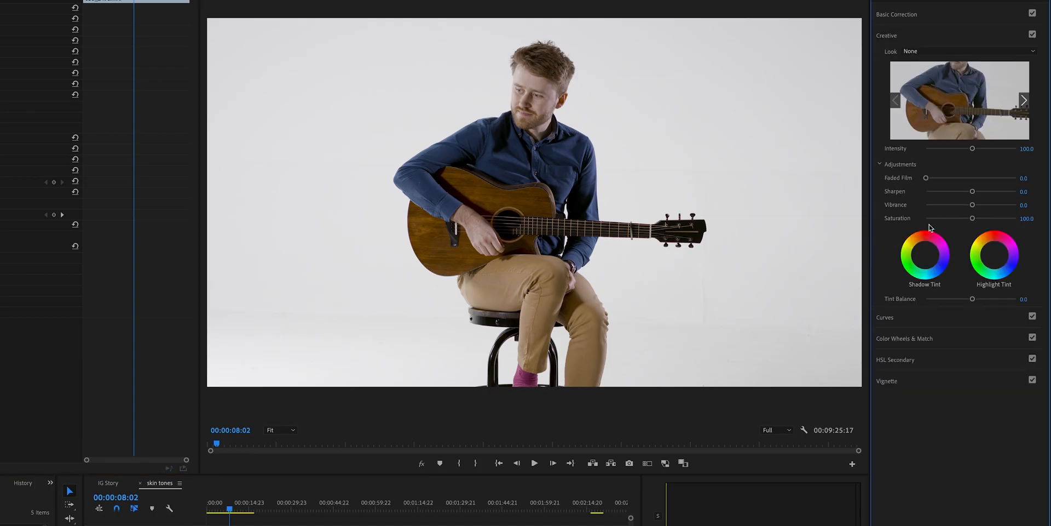
Add a slight amount of Vibrance to the guitarist clip in Creative.
drag(972, 204, 989, 204)
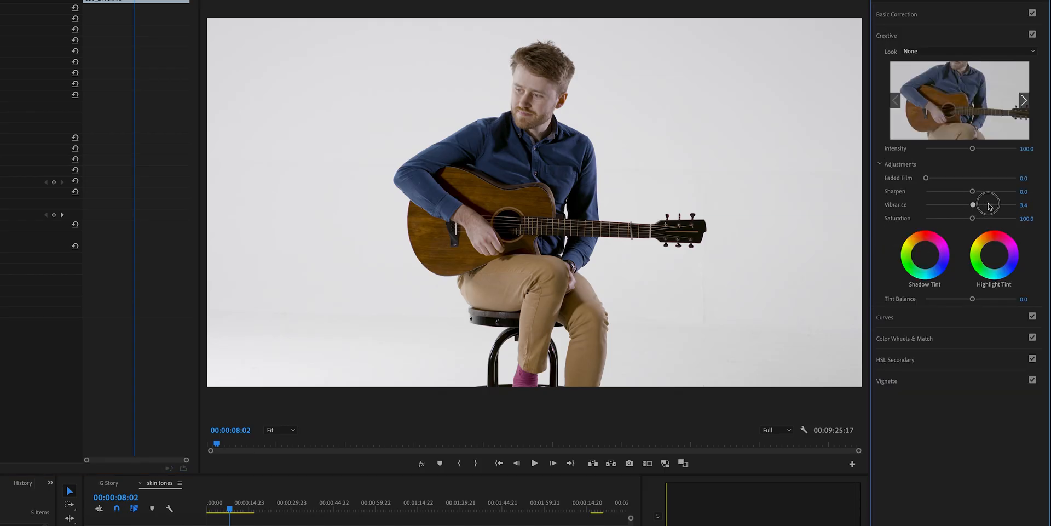
drag(972, 218, 980, 219)
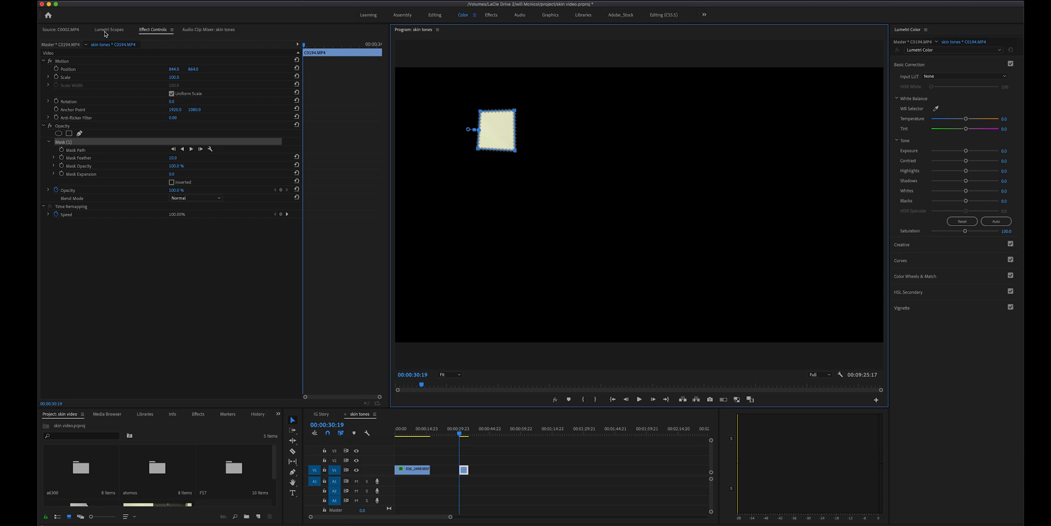
Show the Lumetri Scopes for the second clip's masked patch.
click(112, 29)
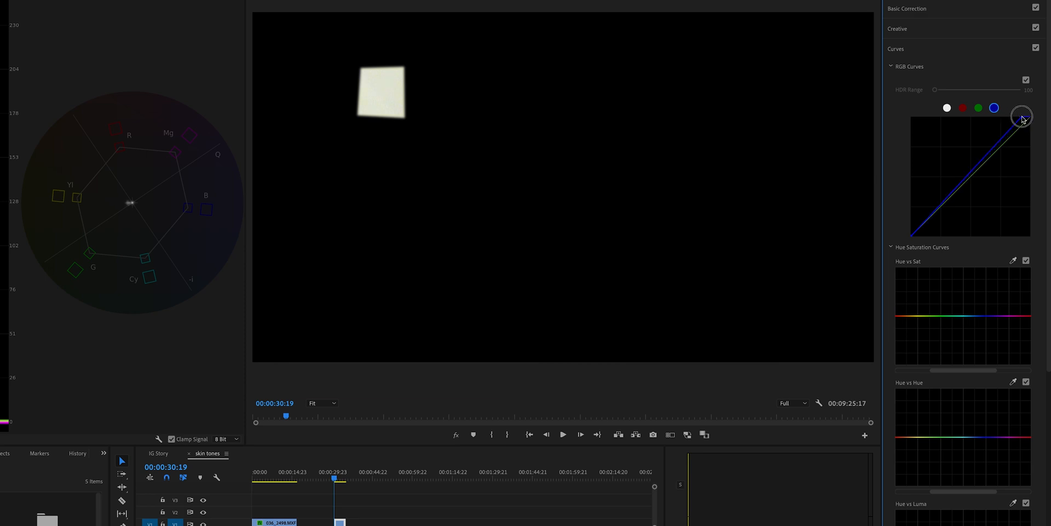
Pull the blue curve's top point down to warm the second clip's white balance.
drag(1022, 117, 1015, 119)
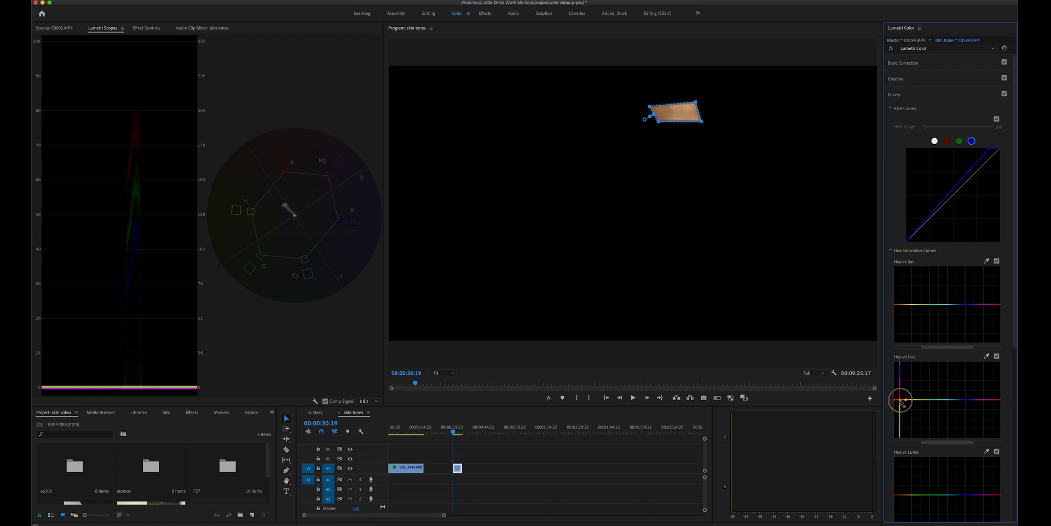
Align the second clip's skin hue with the skin line and show the full frame.
drag(900, 401, 901, 412)
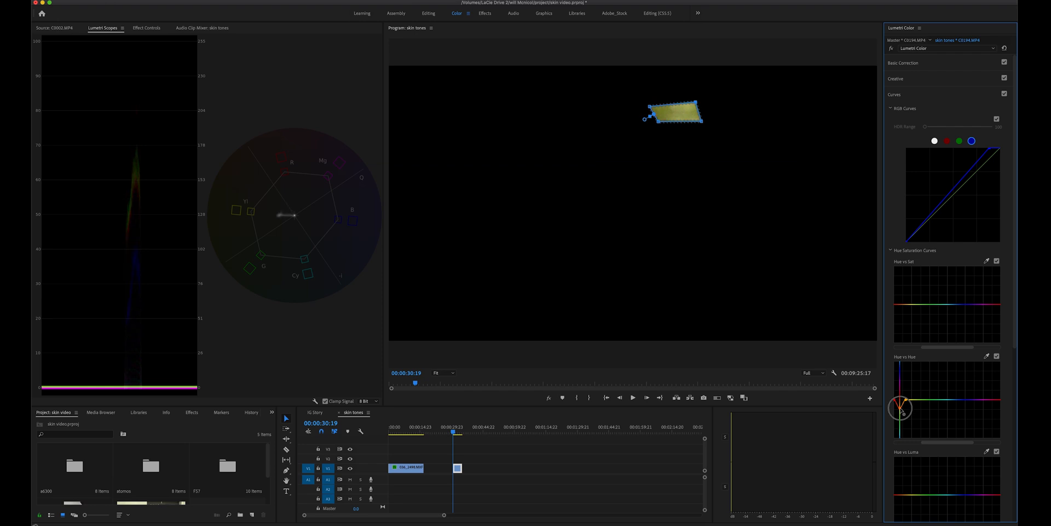
drag(902, 410, 901, 399)
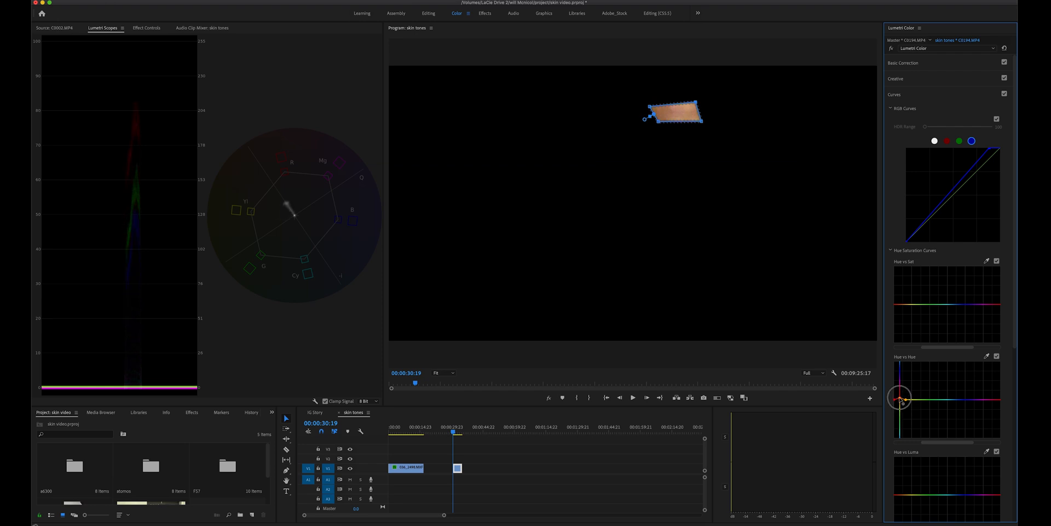
click(148, 28)
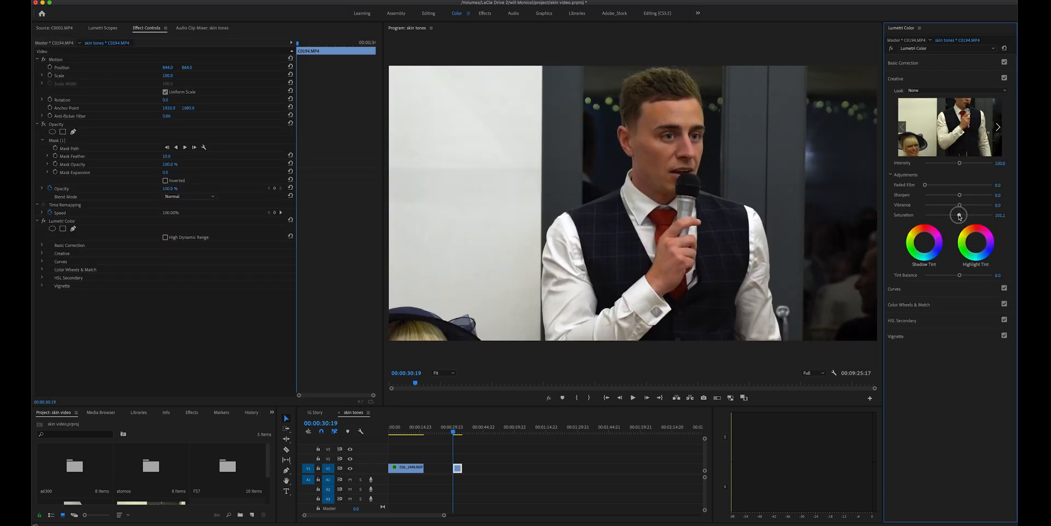